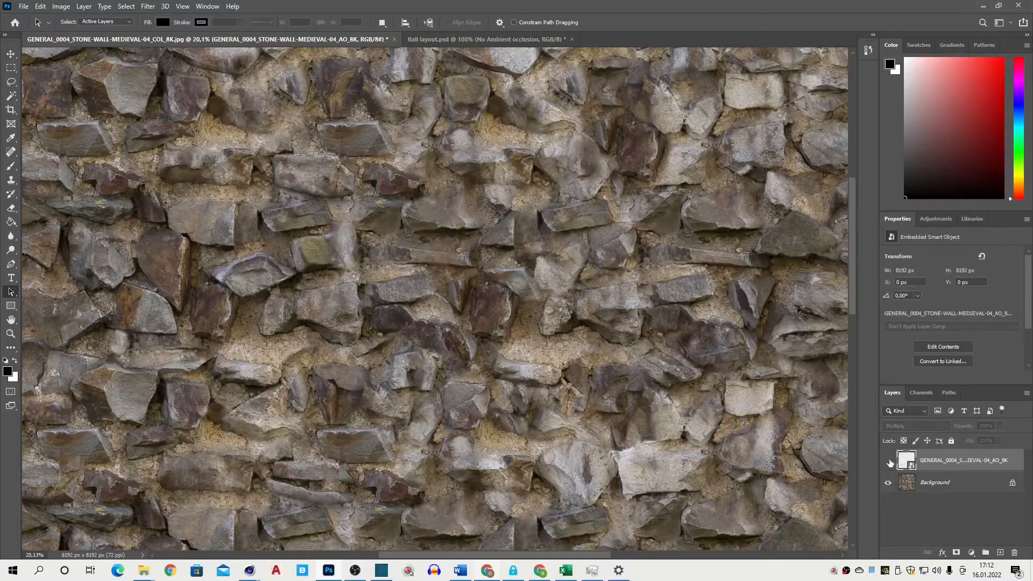
Switch from Photoshop's Multiply-blended AO texture to the Cinema 4D preview scene.
left_click(381, 570)
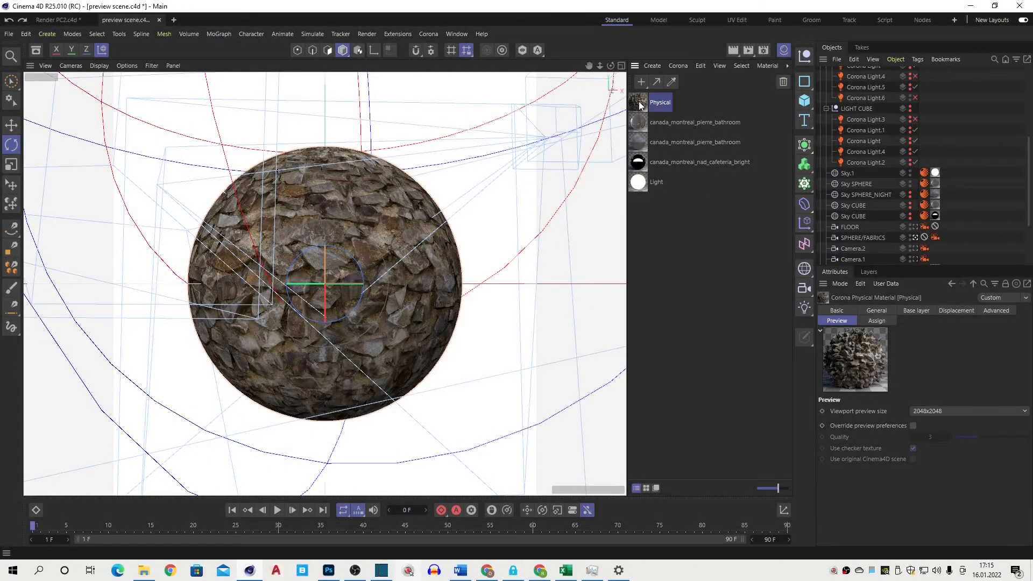
Layer the AO 8K bitmap over the colour map in Multiply in the Physical material.
double_click(637, 102)
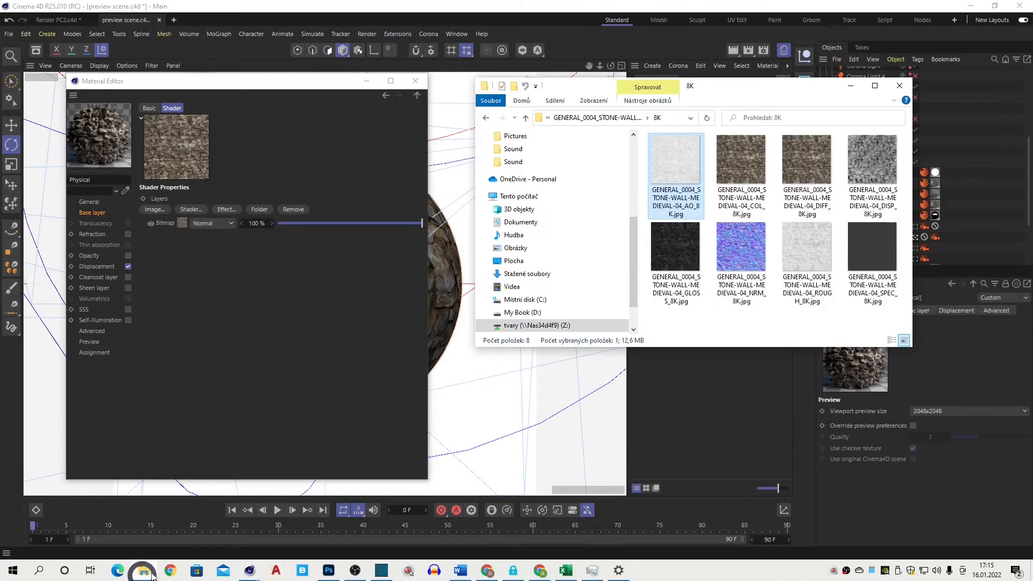
mouse_move(263, 323)
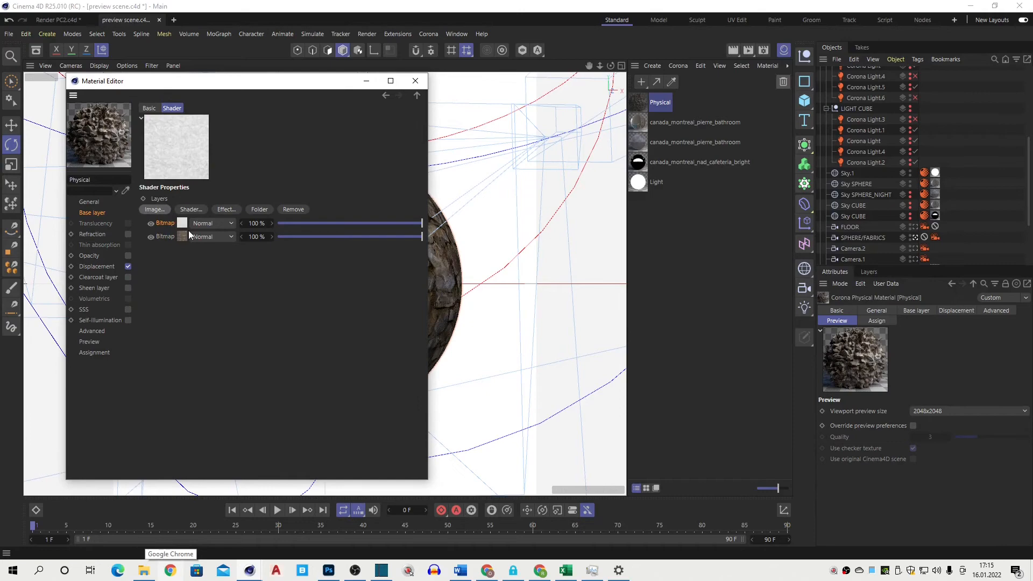
left_click(212, 223)
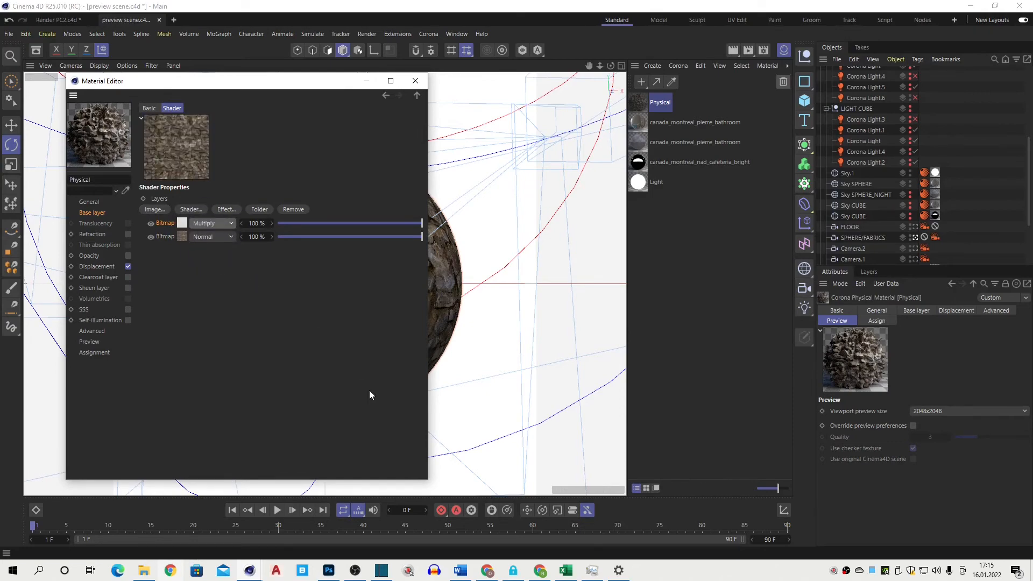